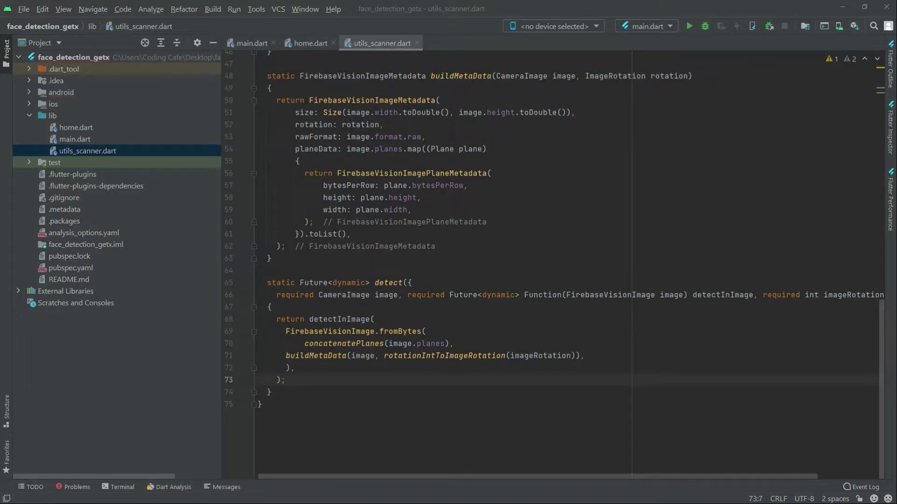
mouse_move(807, 83)
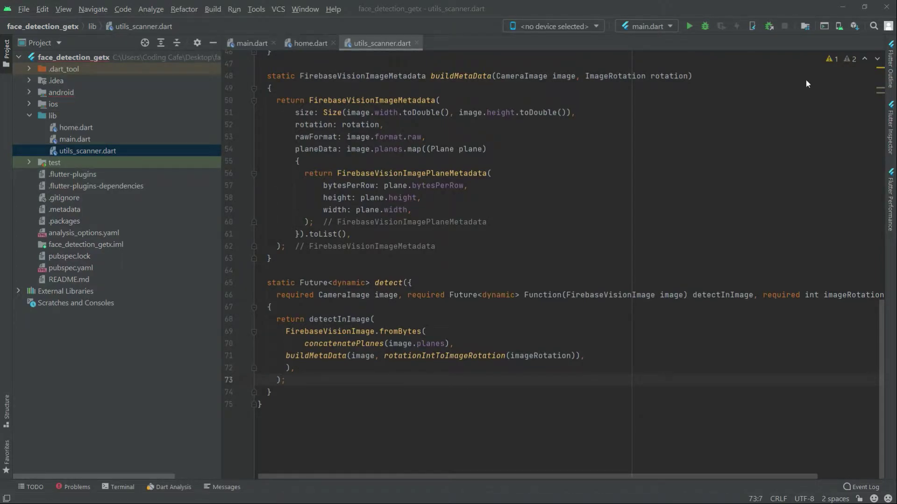
Switch the editor from utils_scanner.dart to home.dart.
left_click(309, 43)
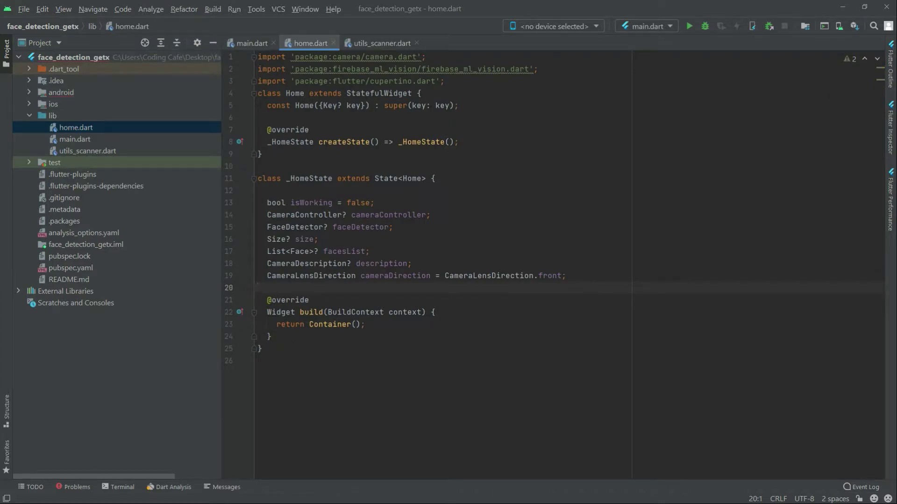
Declare an empty initCamera() async method below the state fields.
key("enter")
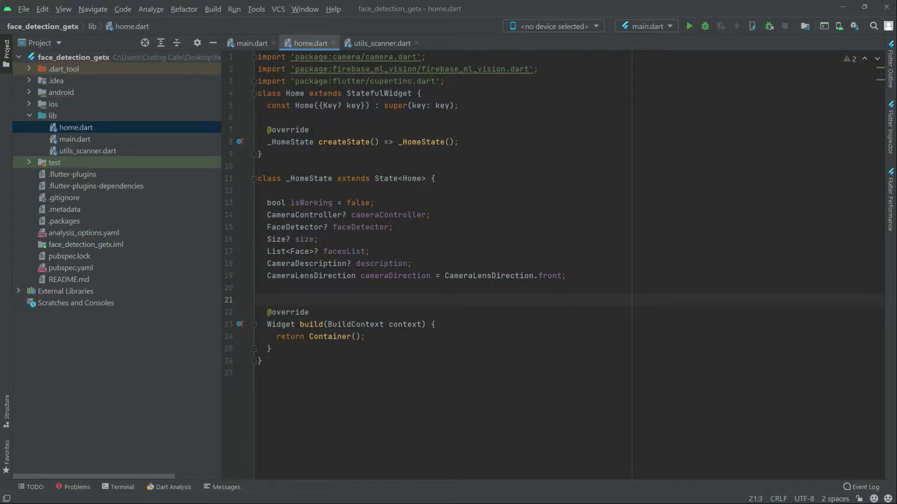
type("int")
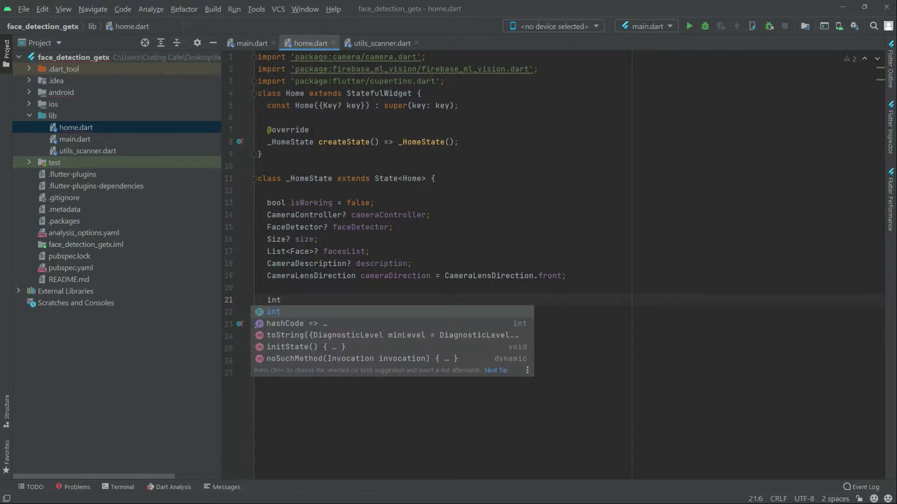
type("init")
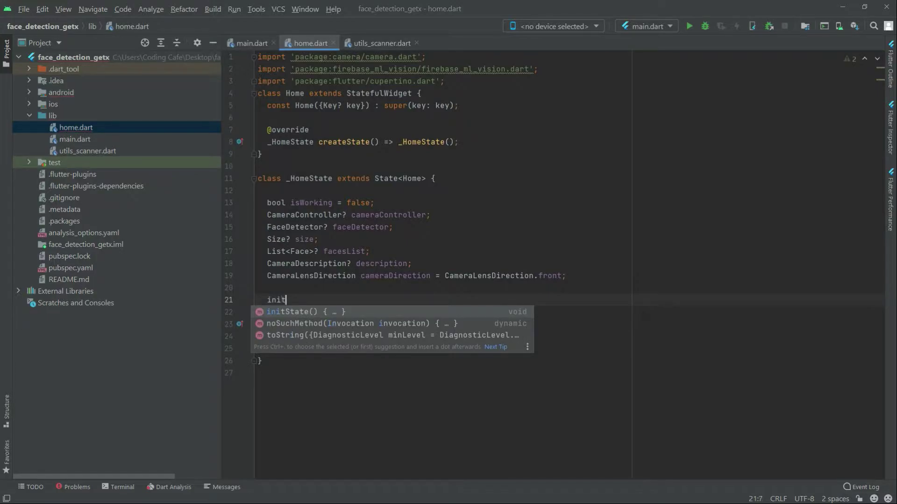
type("Camera")
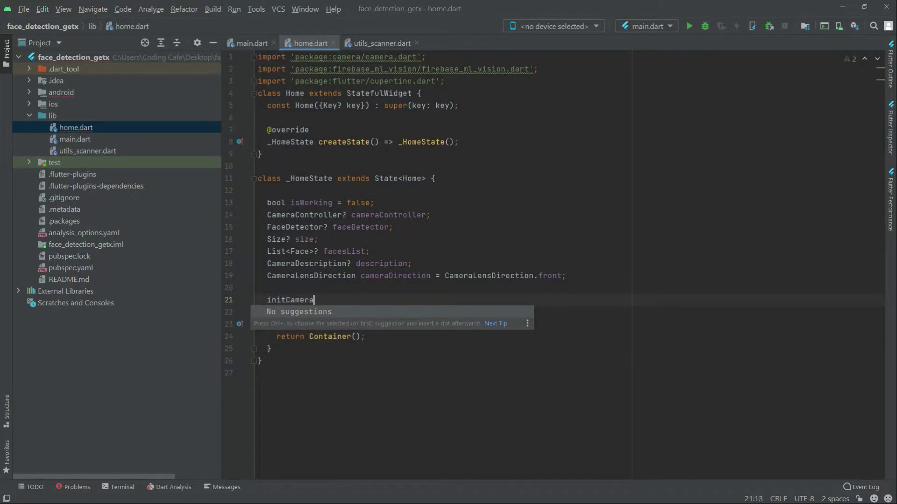
type("()as")
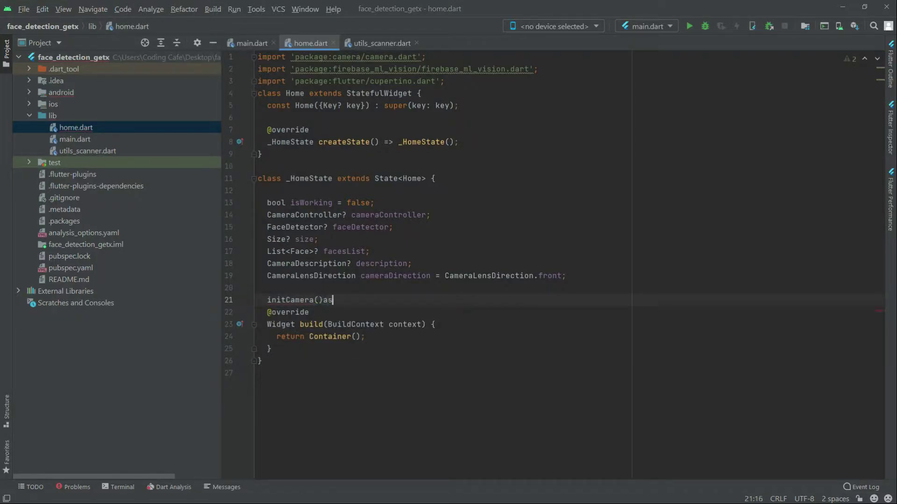
type("ync{}")
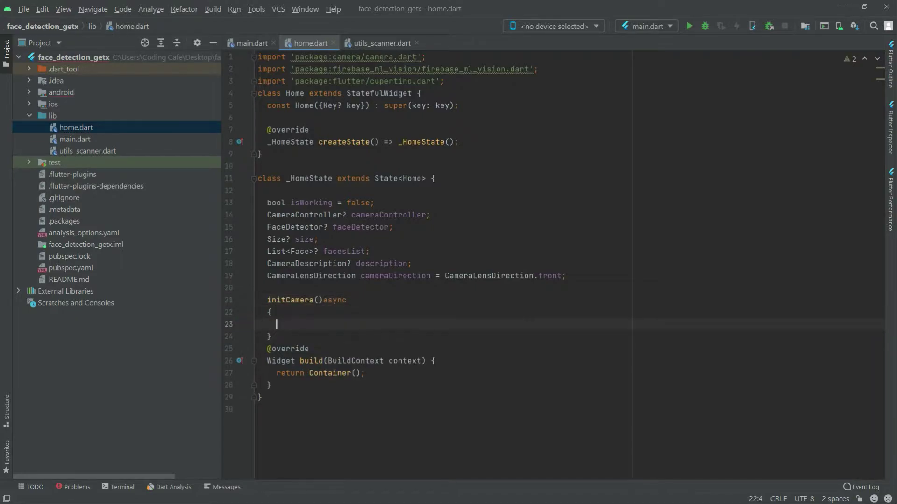
Inside it, assign description = await UtilsScanner.getCamera(cameraDirection).
type("des")
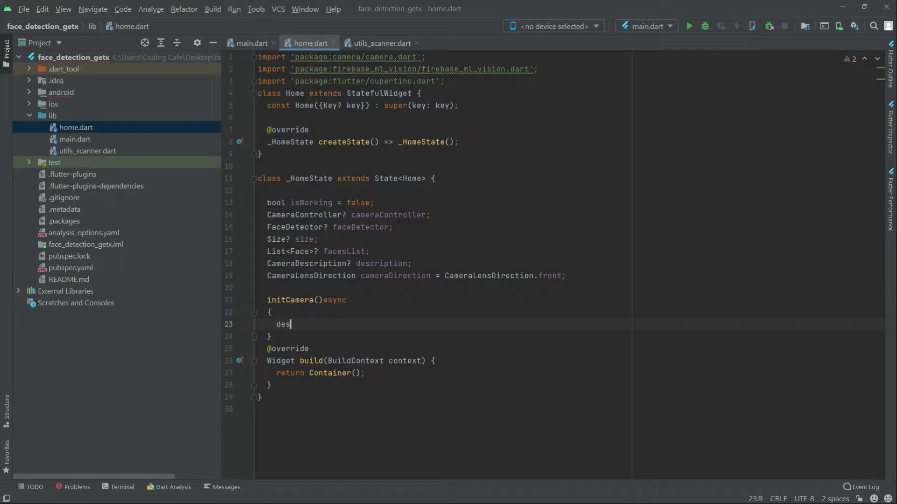
type("cription")
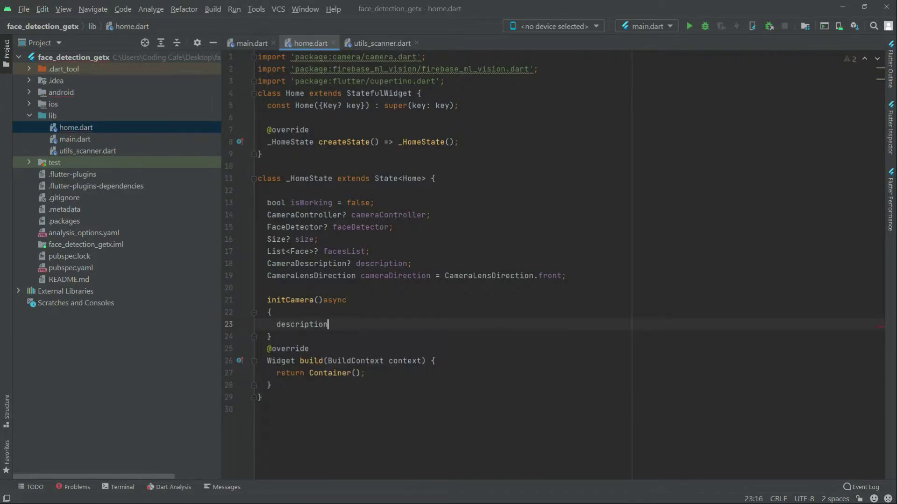
type("= a")
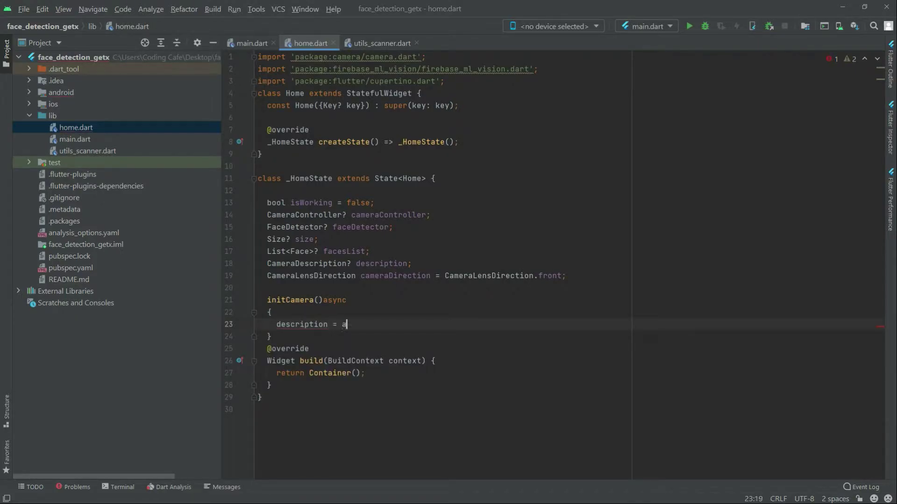
type("wait")
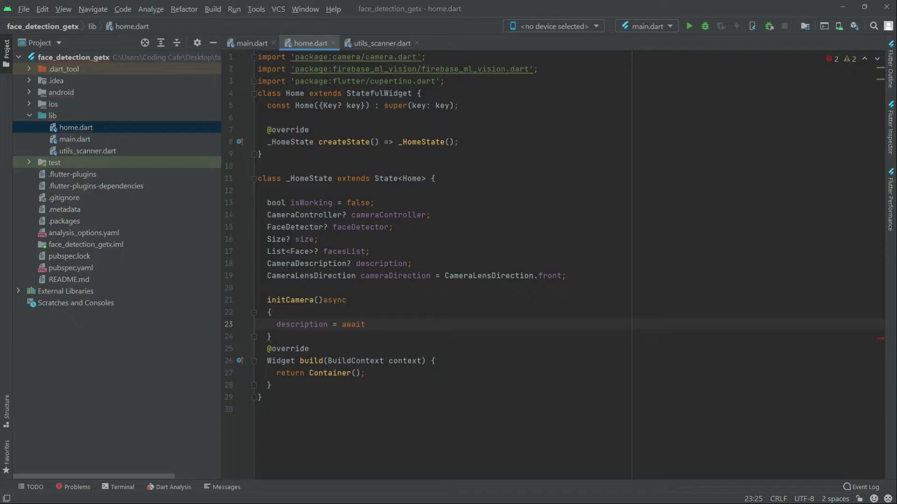
type("UtilsScanner")
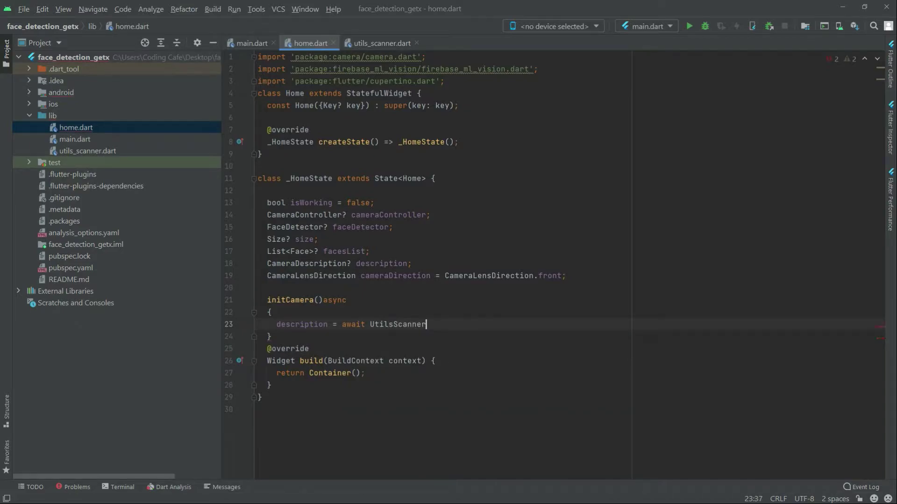
type(".getCamera(cameraDirection")
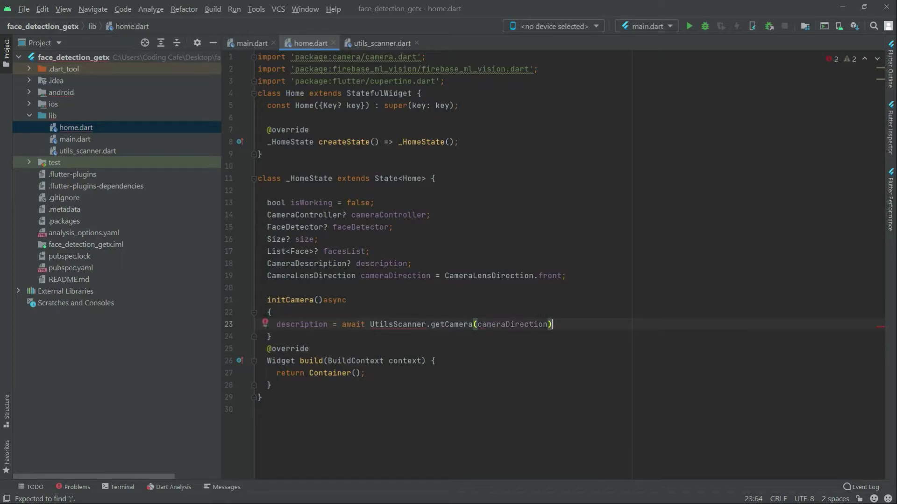
Assign cameraController = CameraController(description, ResolutionPreset.medium) on a new line.
key("enter")
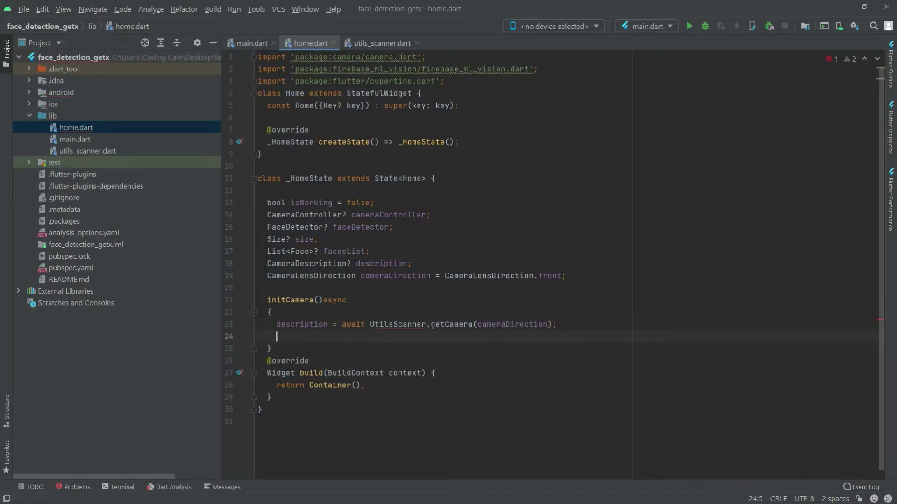
type("camera")
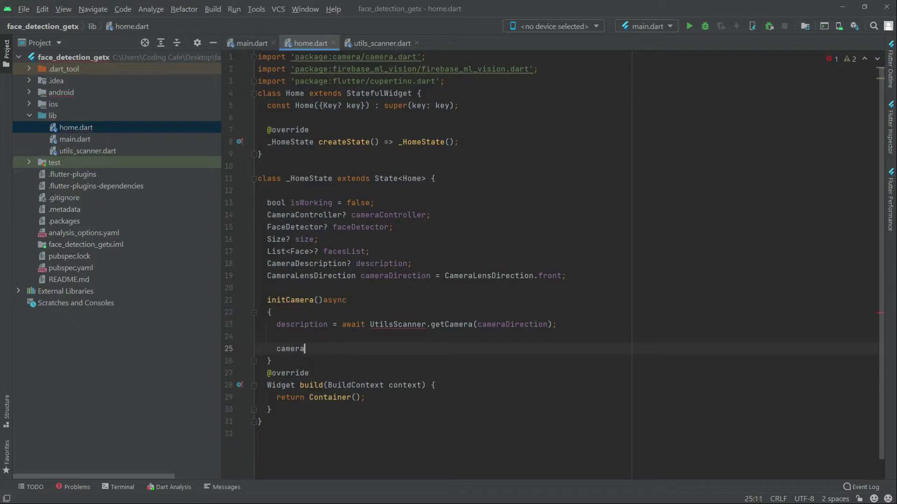
type("Controller =")
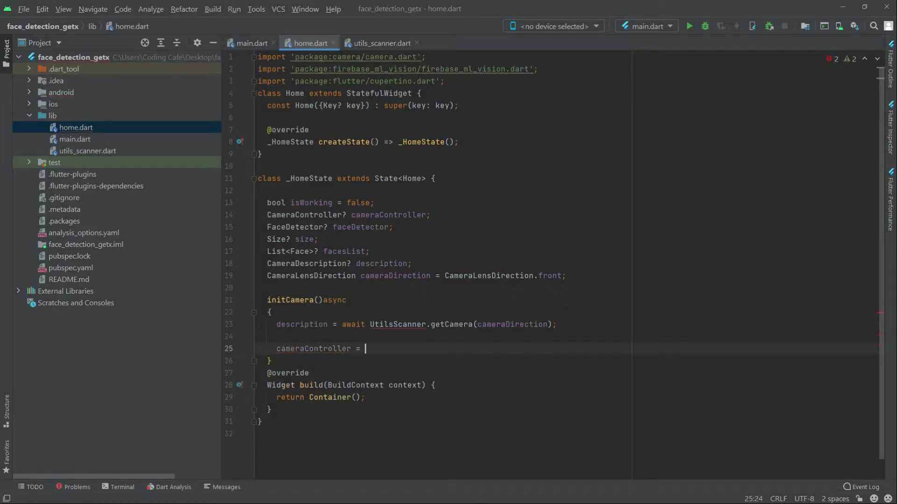
type("CameraCo")
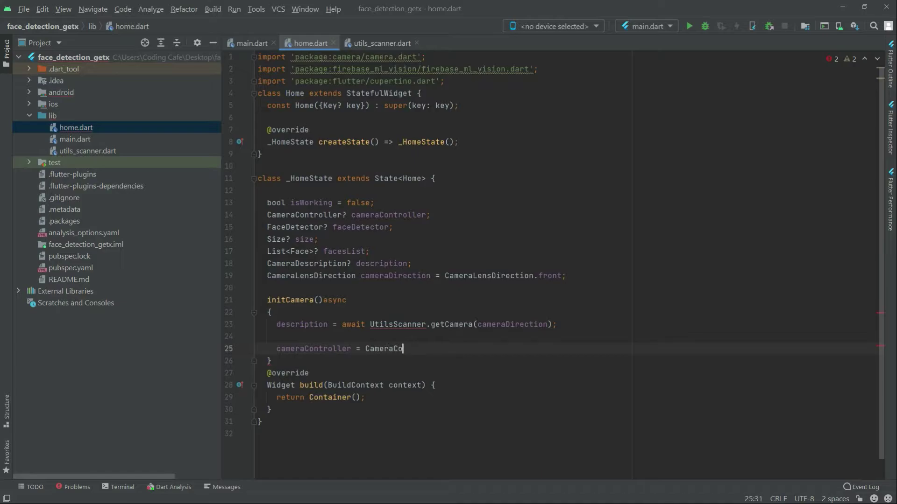
type("ntroller")
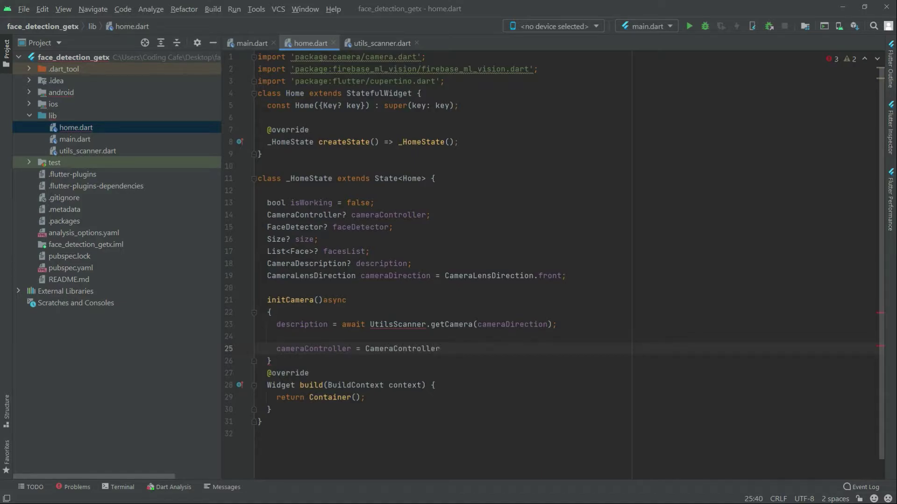
type("()")
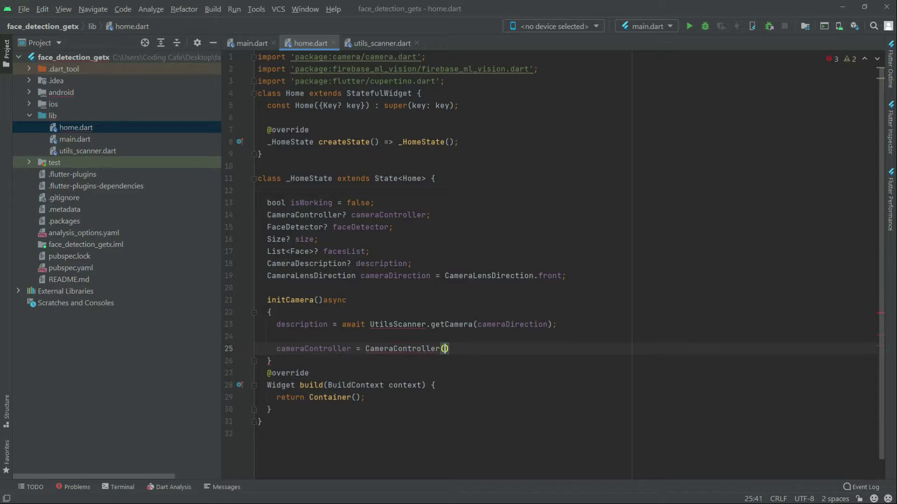
type("description")
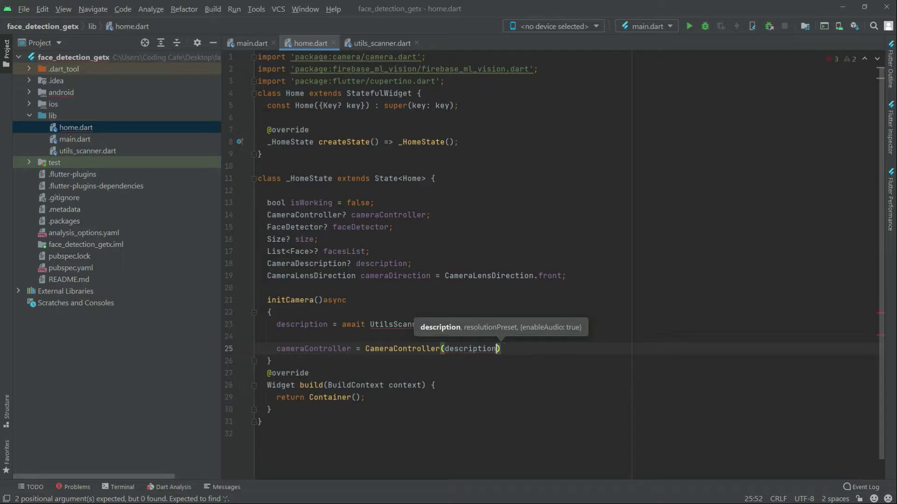
type(", Re")
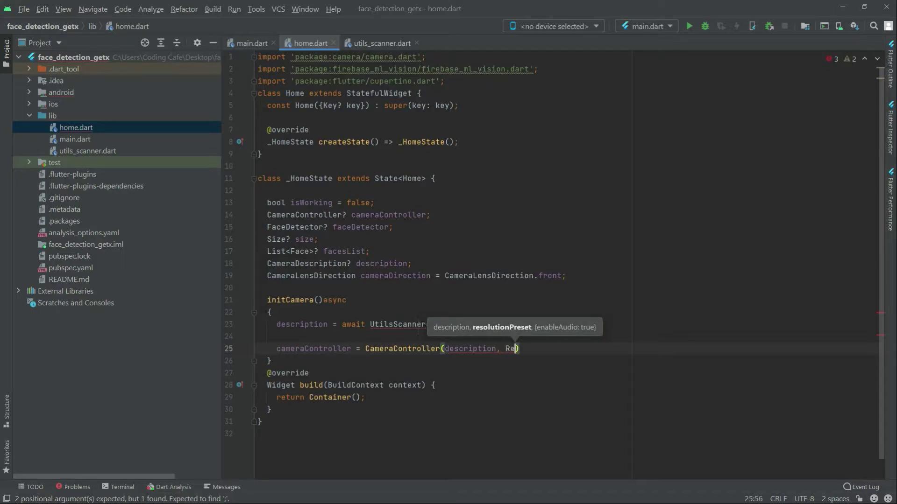
type("Re")
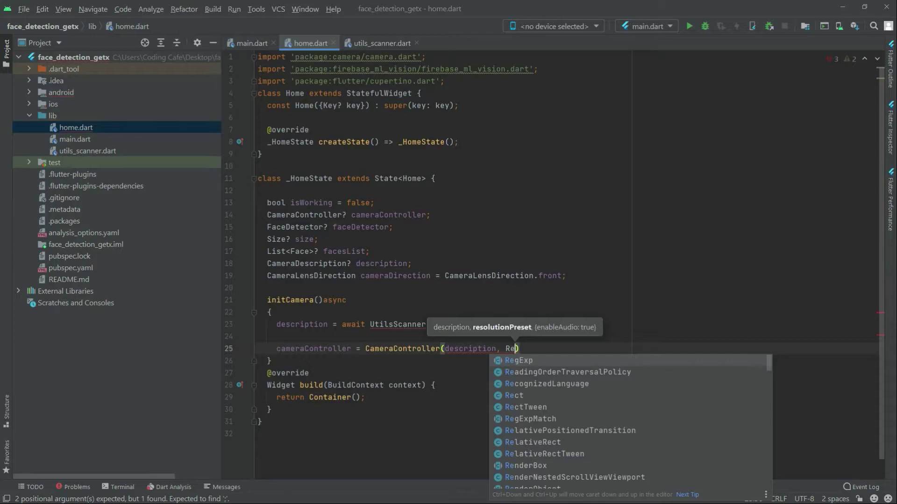
type("solutionPreset.medium")
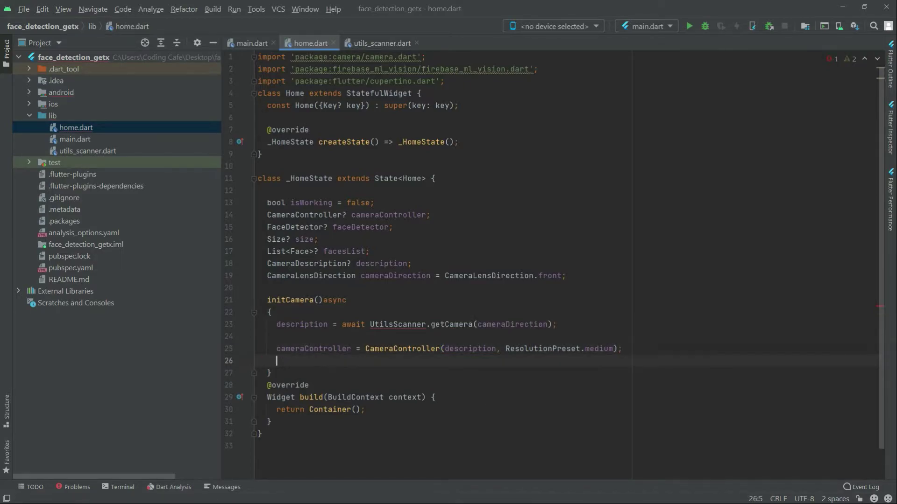
Begin faceDetector = FirebaseVision.instance.faceDetector(const FaceDetectorOptions()) with empty options.
type("faceDetector")
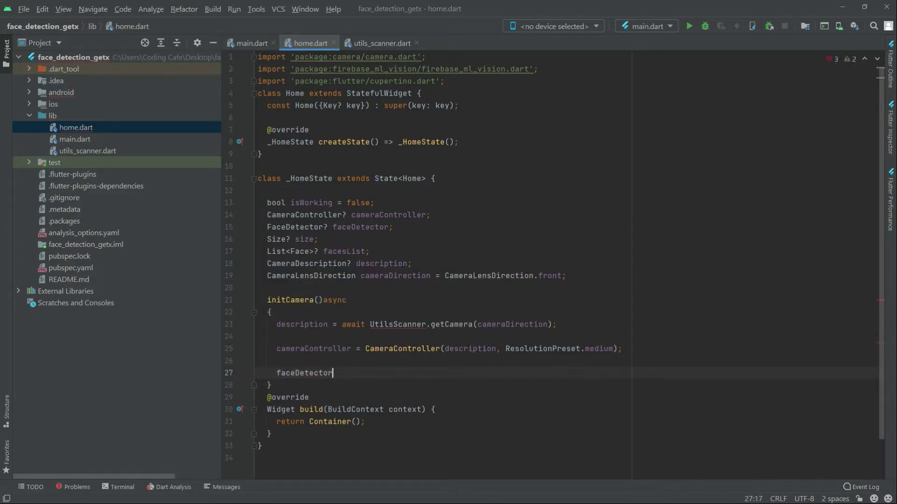
type("=")
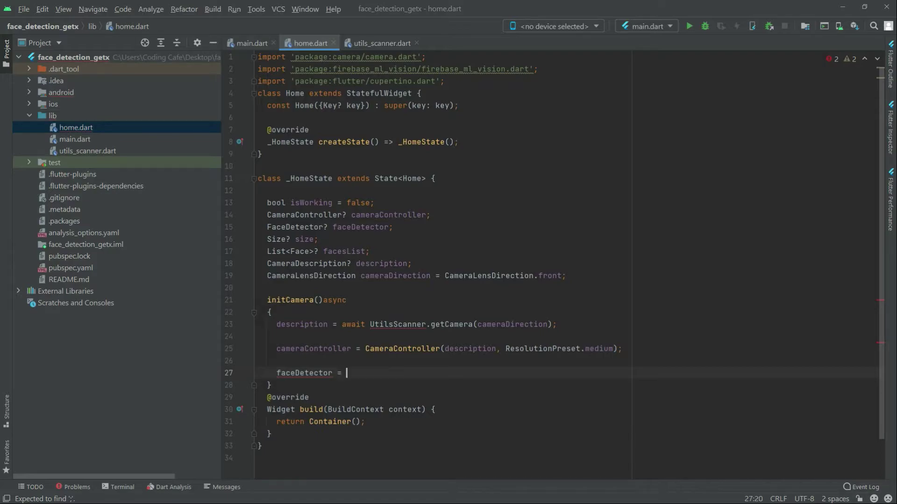
type("F")
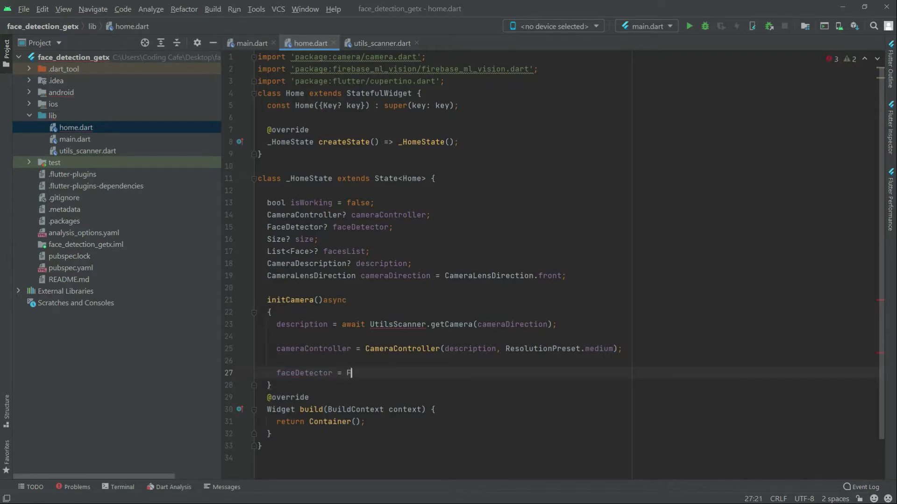
type("irebaseVisionn")
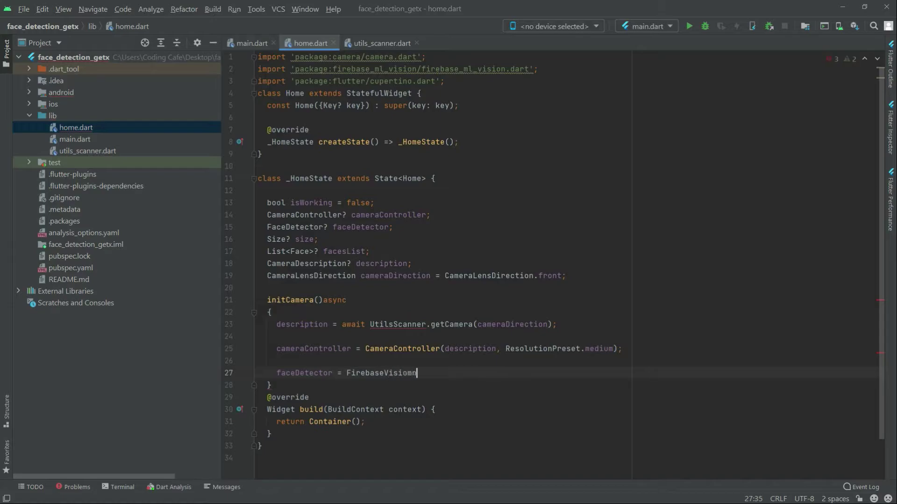
key("Backspace")
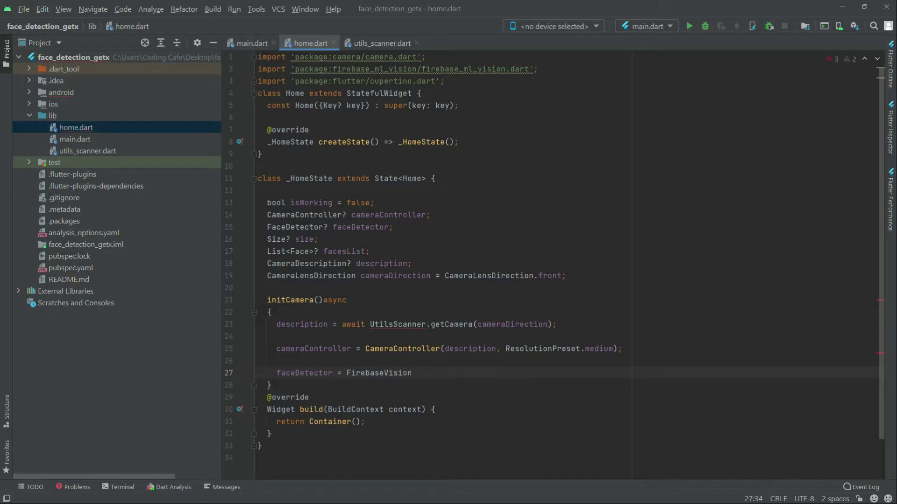
type(".instance.faceDetector(sonst")
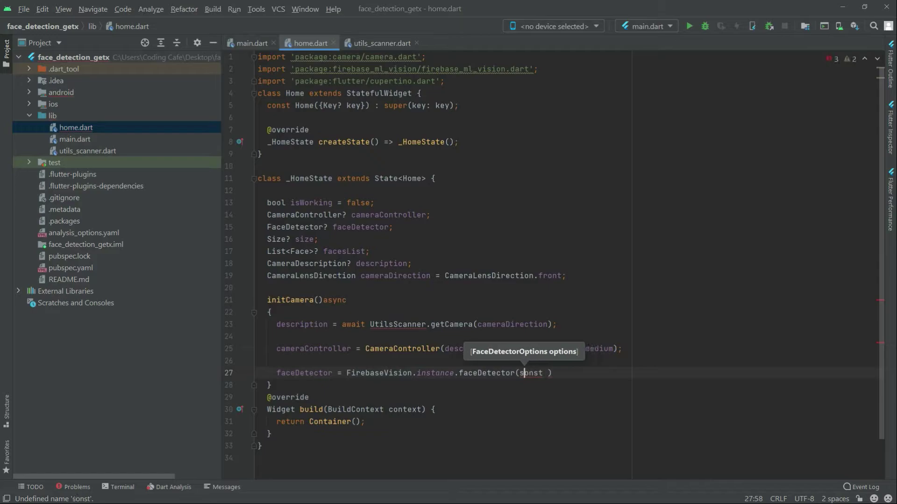
type("const")
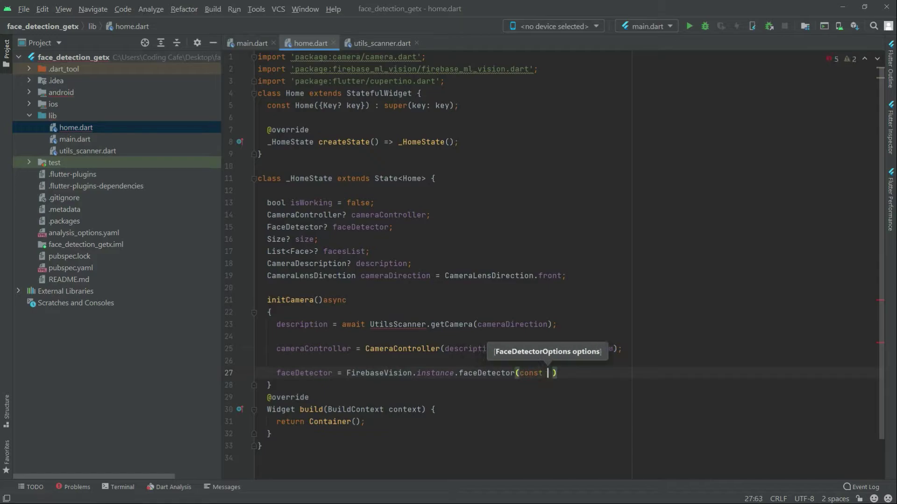
type("FA")
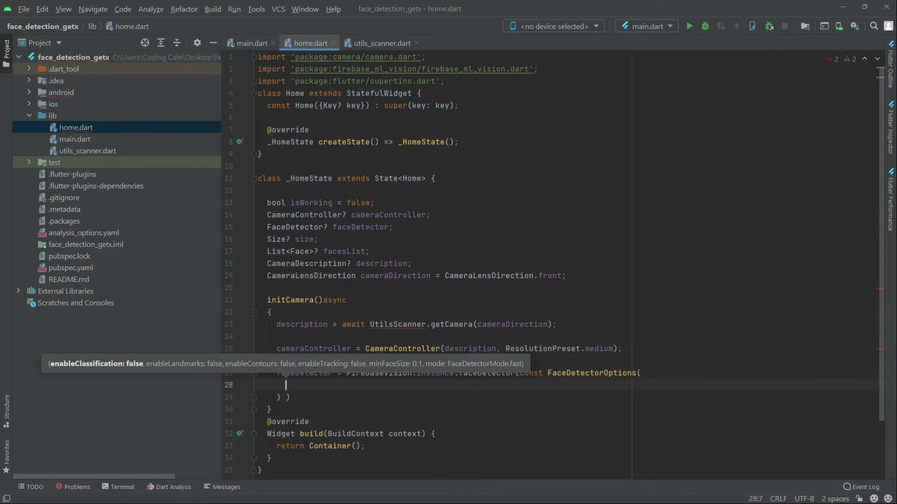
Fill FaceDetectorOptions with enableClassification: true, minFaceSize: 0.1, mode: FaceDetectorMode.fast.
type("enableClassification: tr")
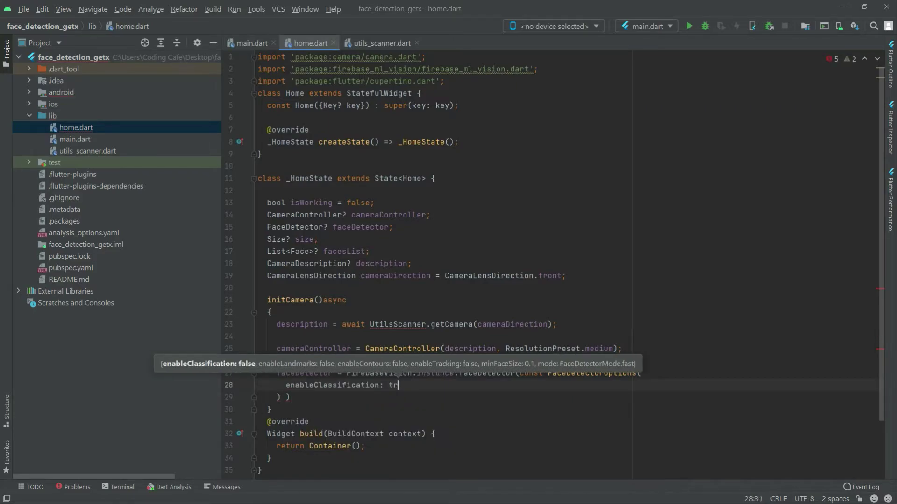
type("ue,")
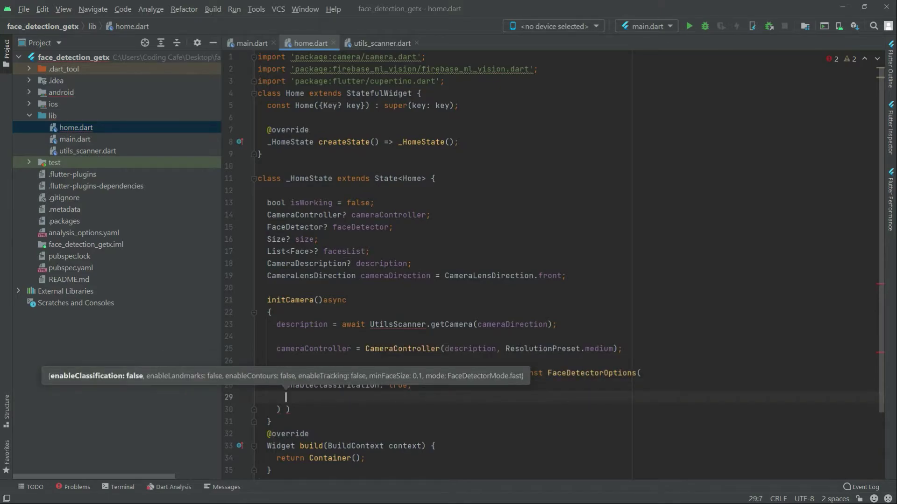
type("minFaceSize:")
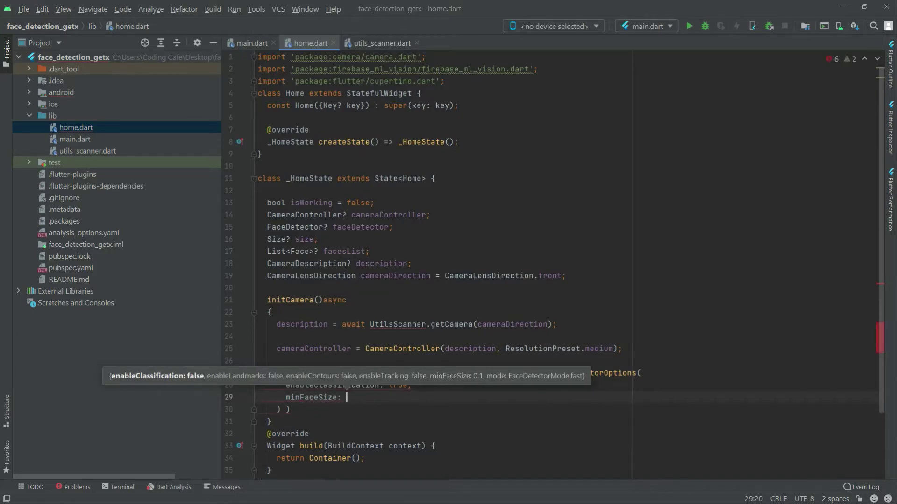
type("0.1")
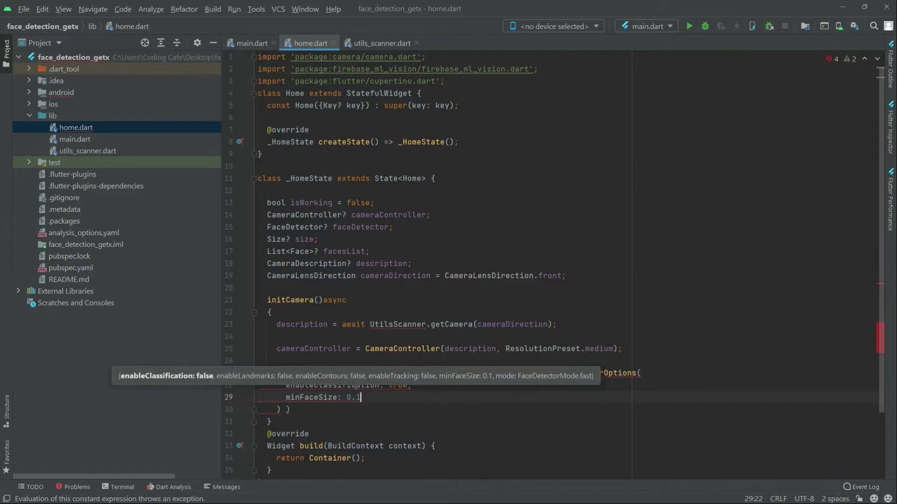
type(",")
type("mode:")
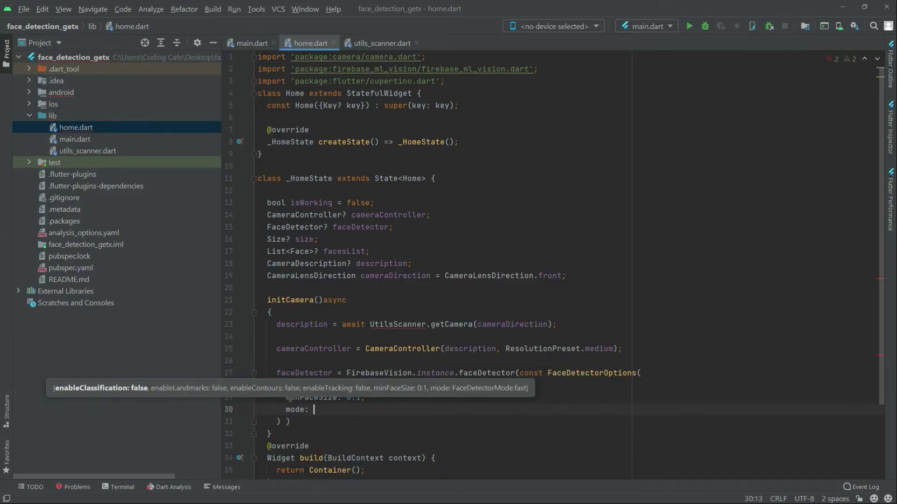
type("FaceDe")
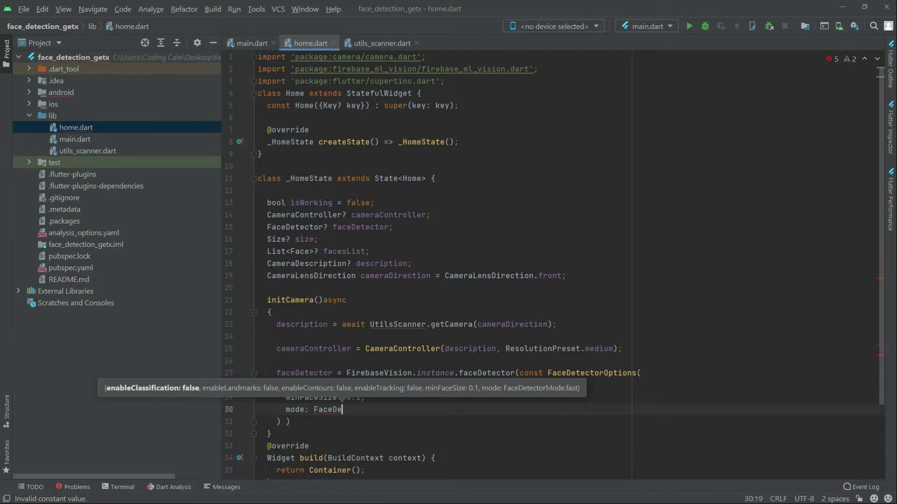
type("tectorMode.")
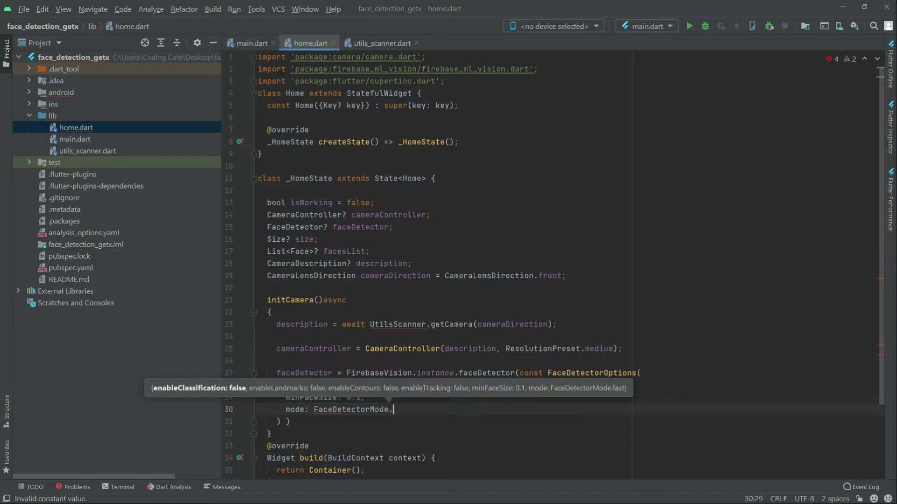
type("fast")
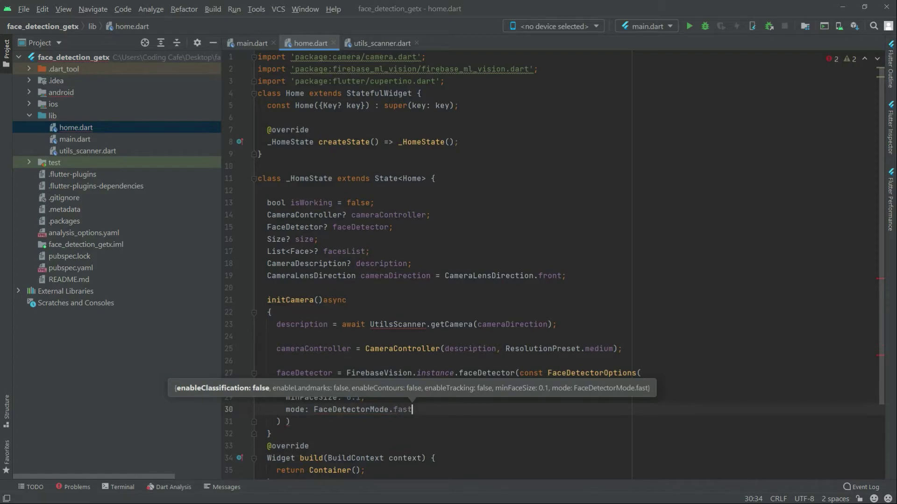
type(",")
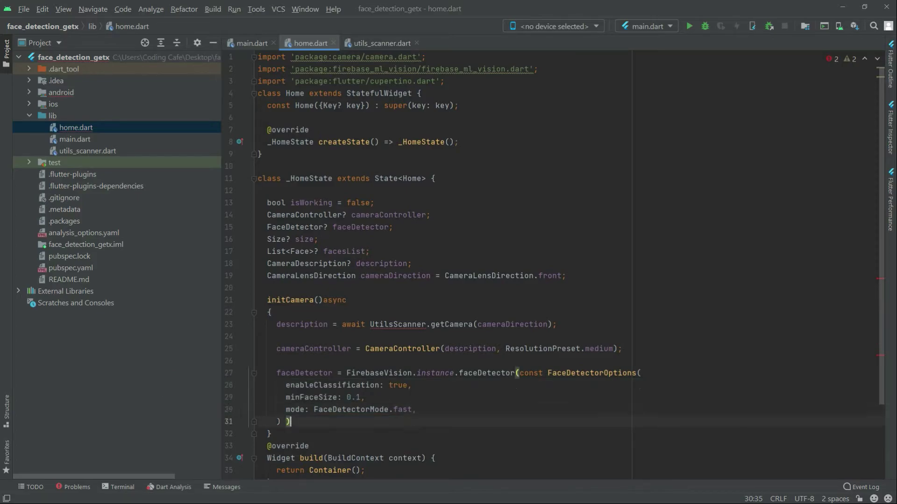
Terminate the faceDetector statement with a semicolon and import UtilsScanner to resolve it.
key("Backspace")
type(";")
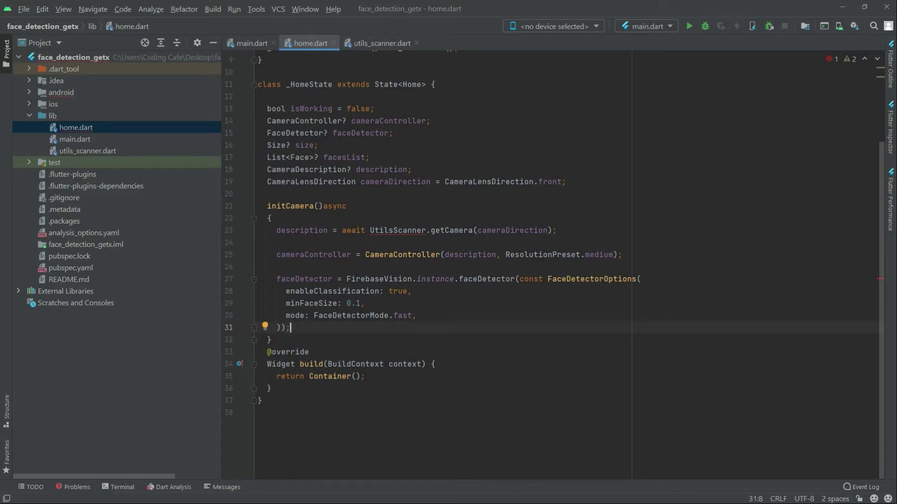
left_click(404, 230)
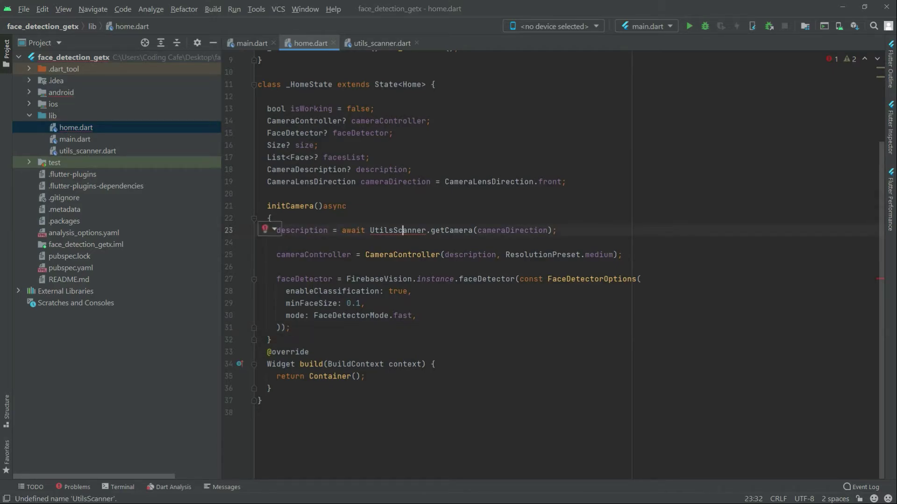
left_click(273, 229)
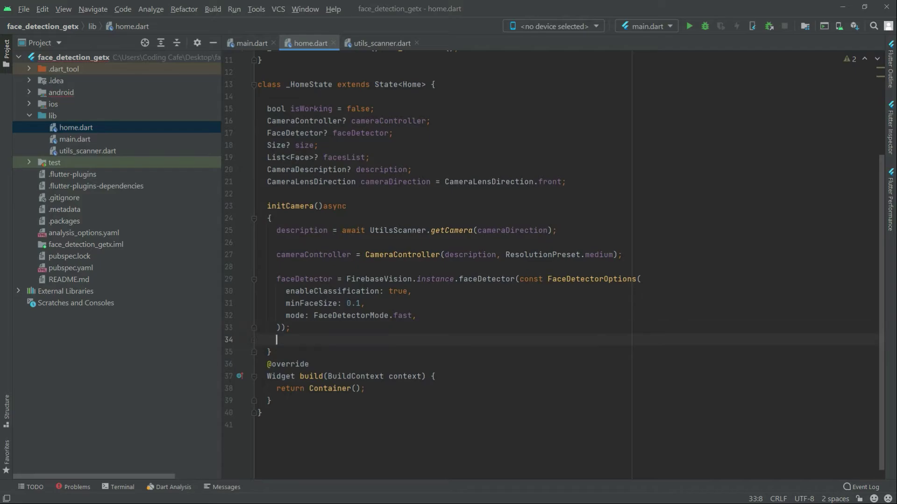
Add await cameraController!.initialize().then((value) { }) with an empty callback.
type("aw")
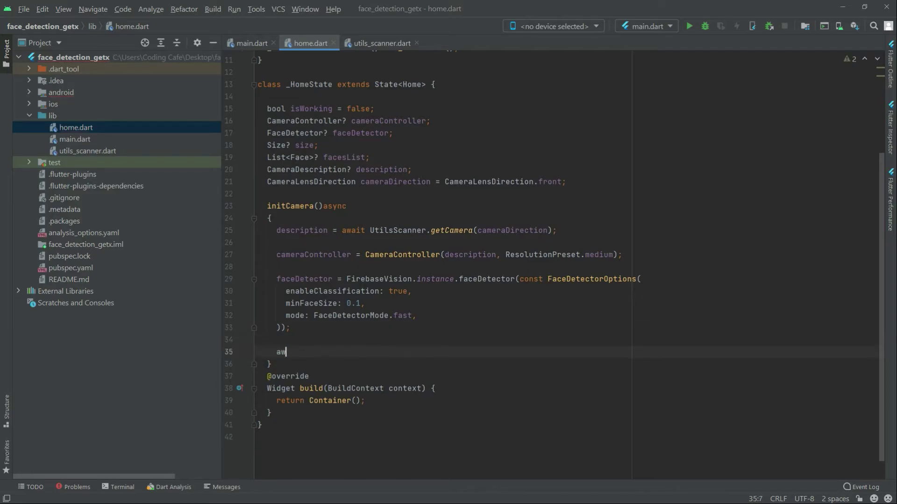
type("ait")
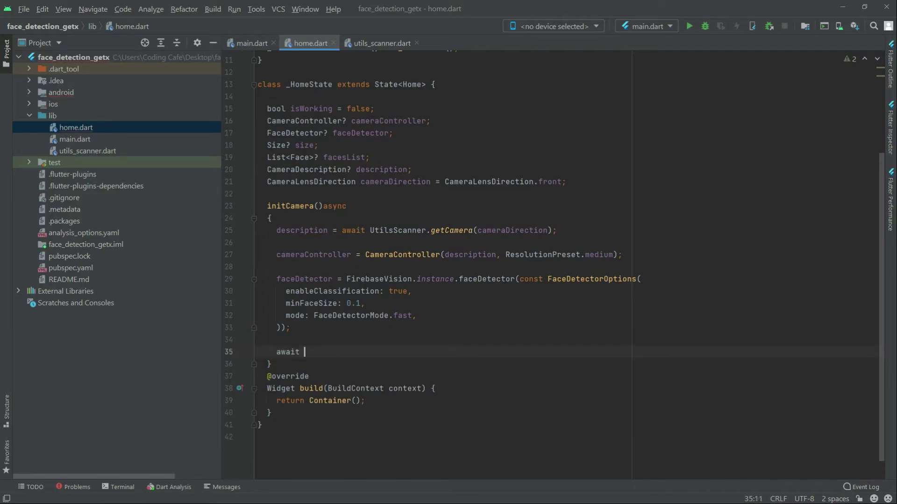
type("cameraControler")
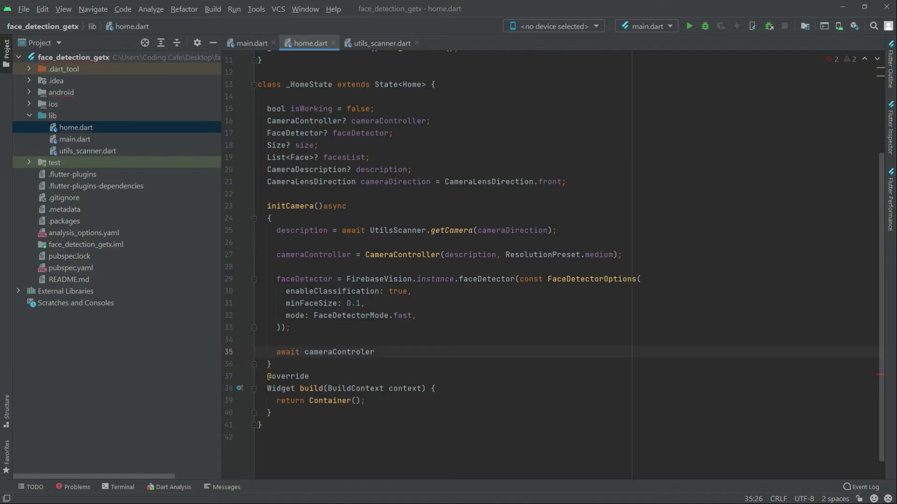
type("l")
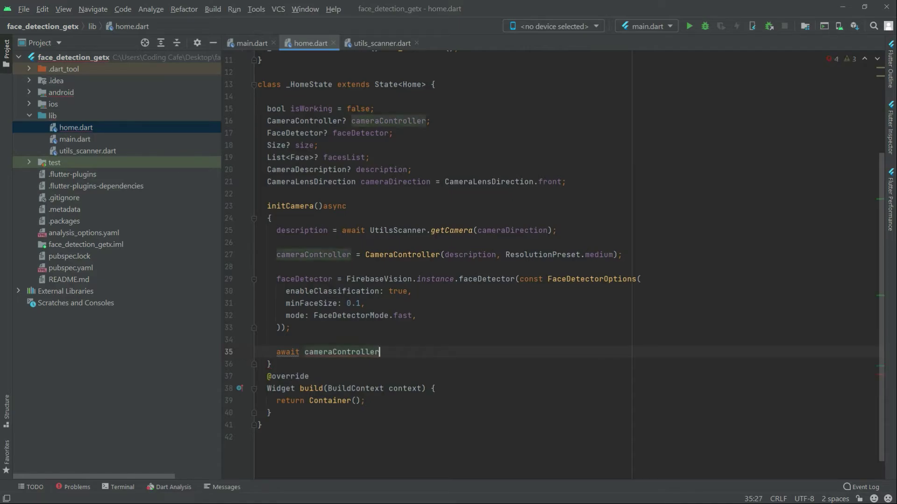
type("!")
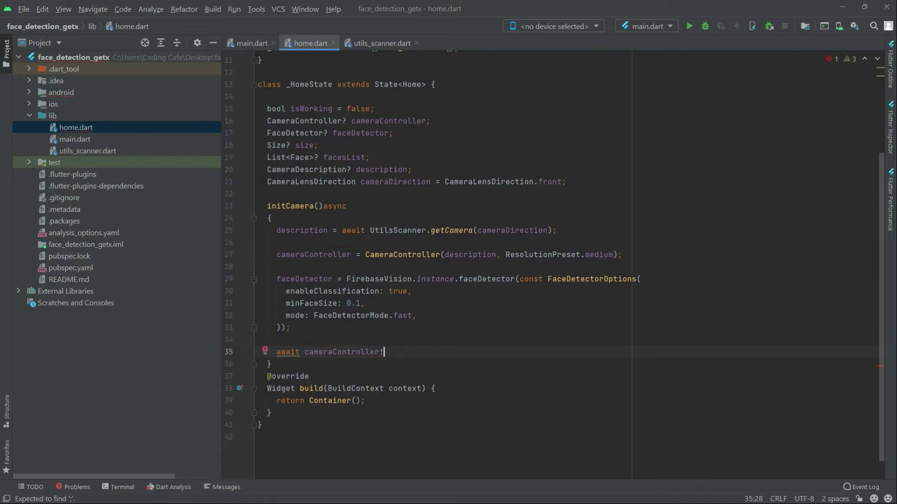
type(".initialize()")
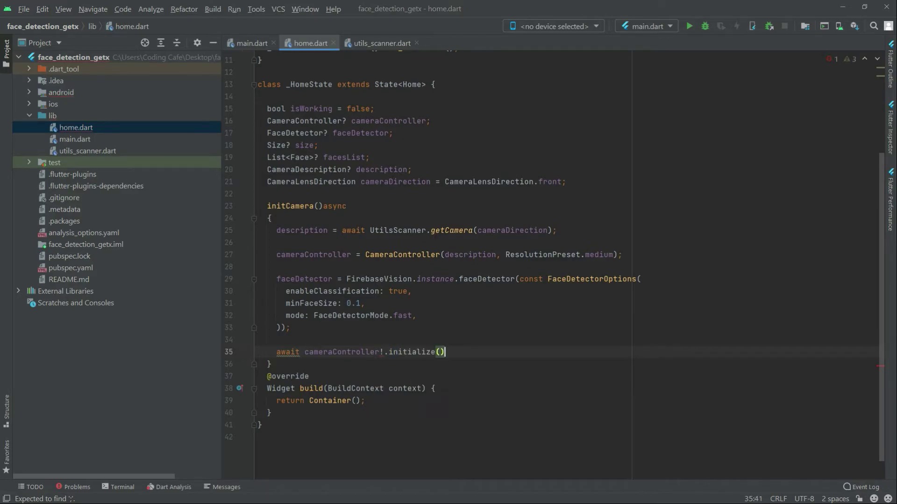
type(".teh")
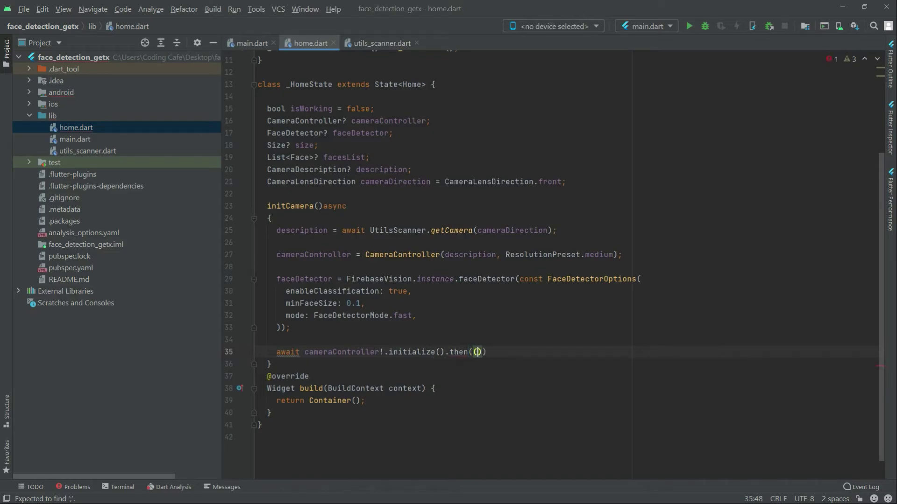
type("val")
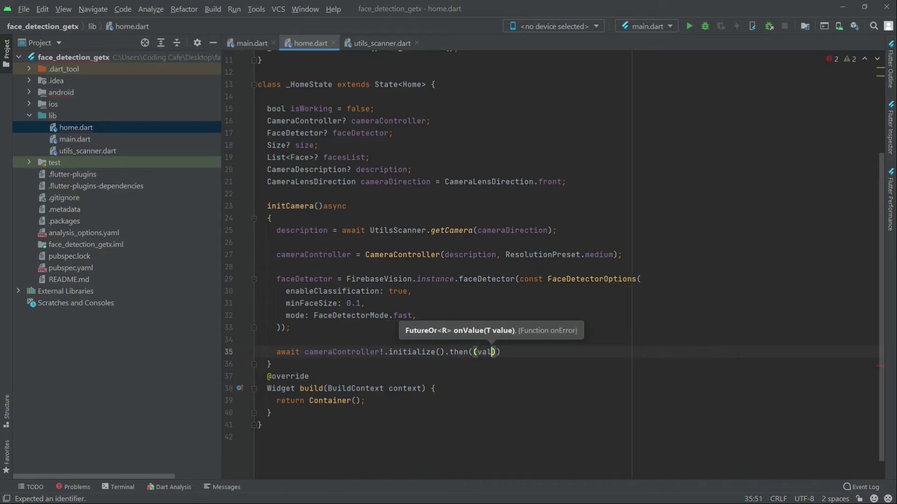
type("ue")
type("{")
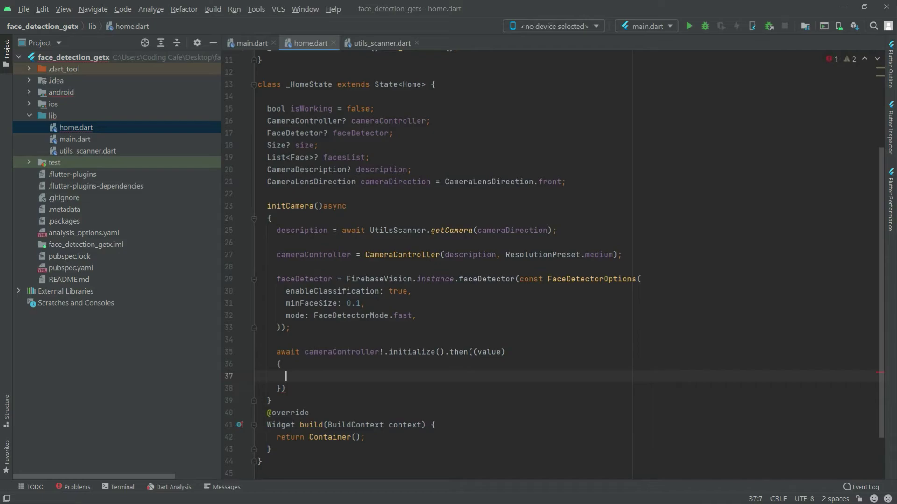
Add an if(!mounted) { return; } guard, then start a cameraController line.
type("if(")
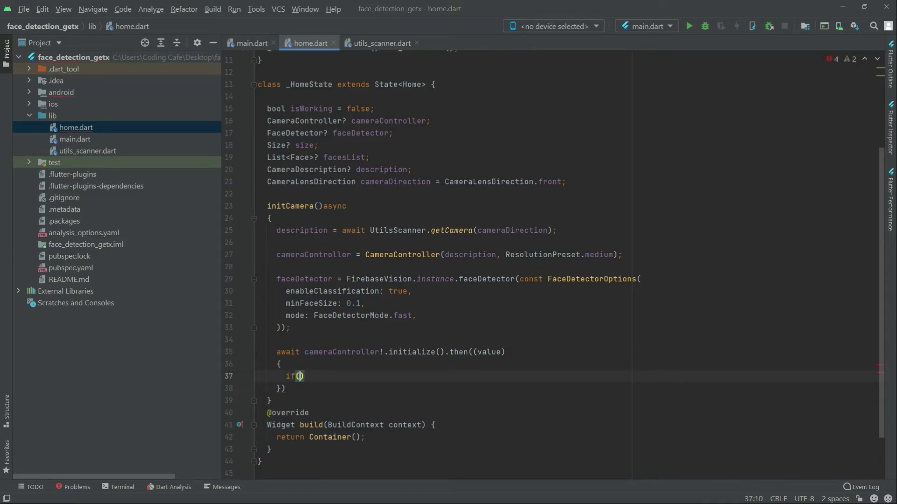
type("!mounted")
type("{")
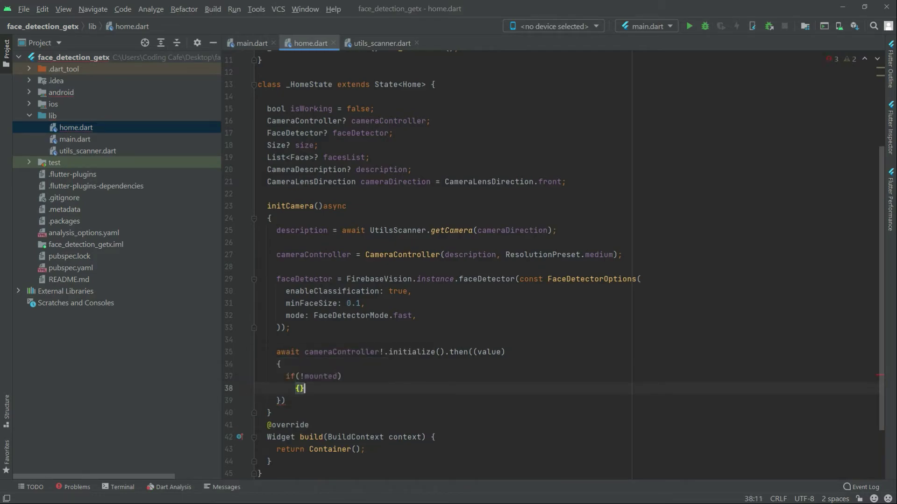
type("re")
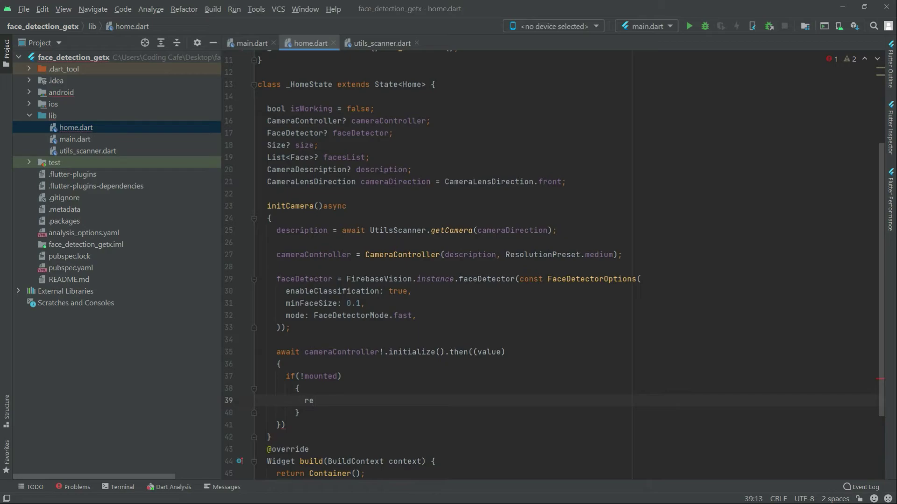
type("turn")
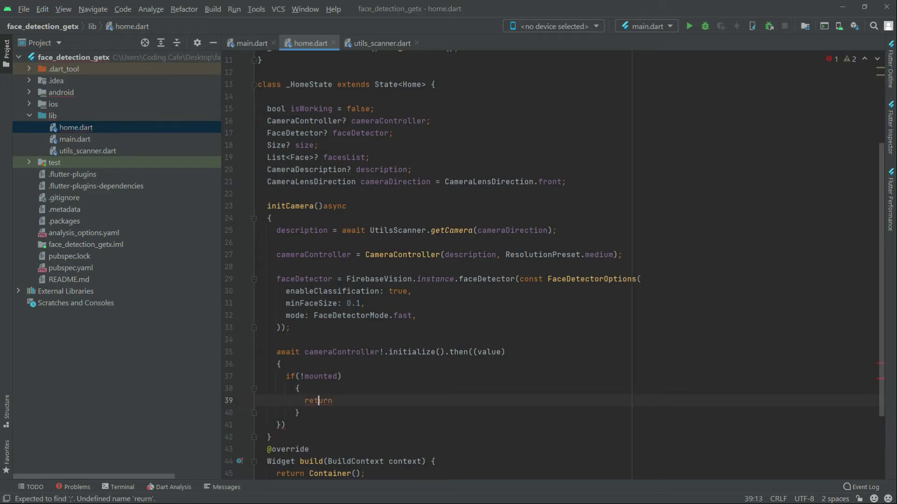
type(";")
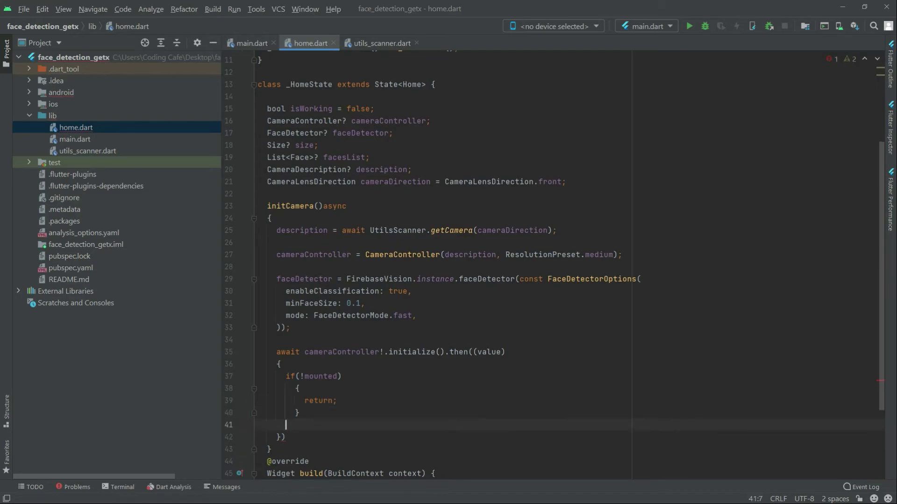
type("camera")
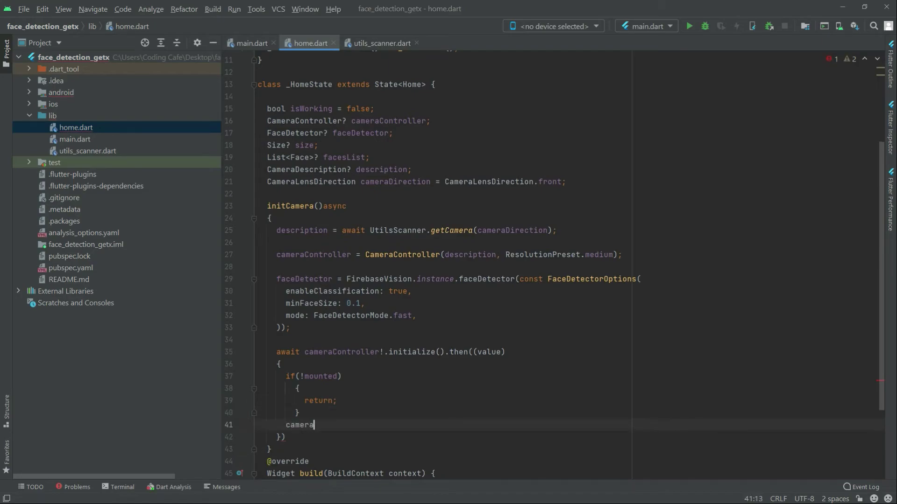
type("Controller")
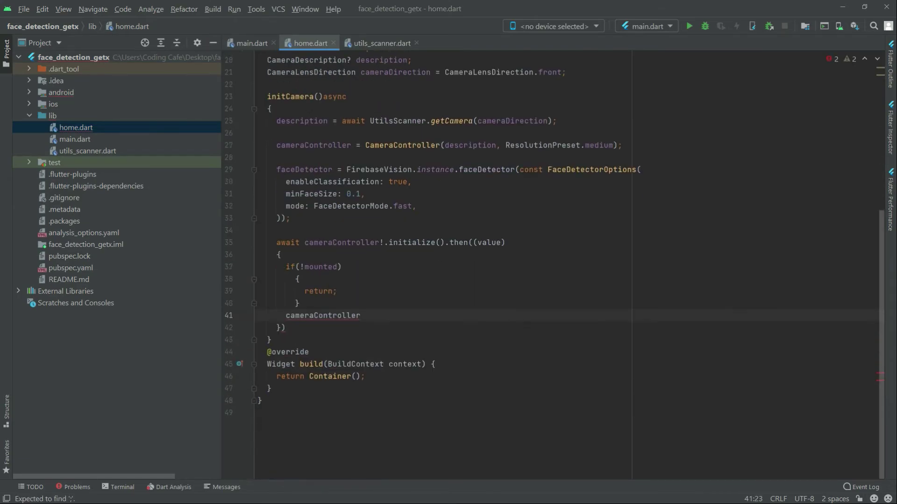
Call cameraController!.startImageStream with an (imageFromStream) => { } handler.
left_click(361, 316)
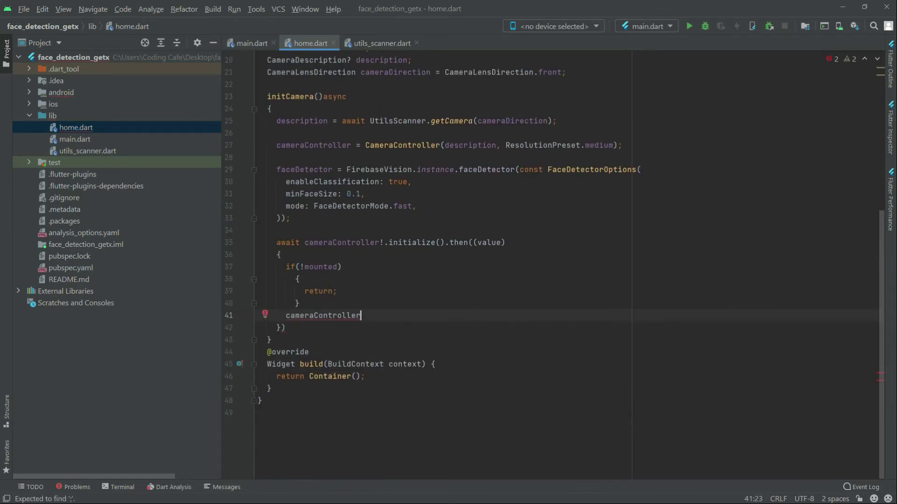
type("!.")
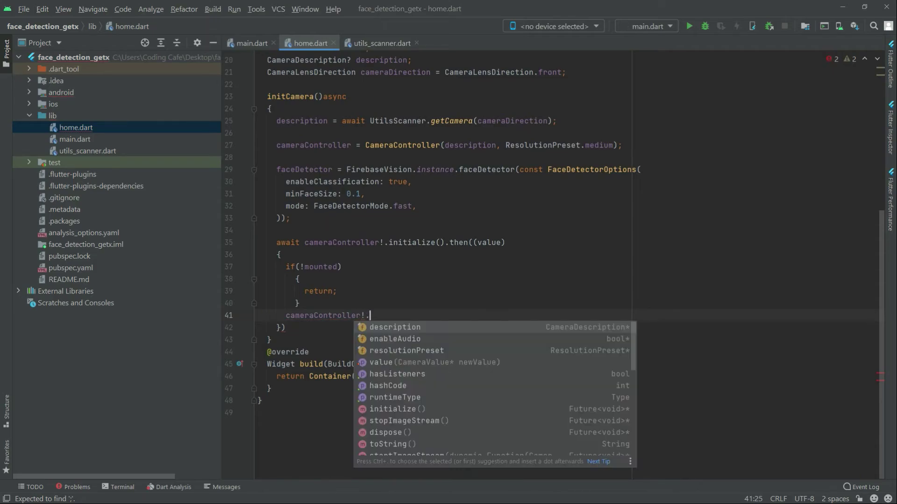
type("startImageStream((image) =>")
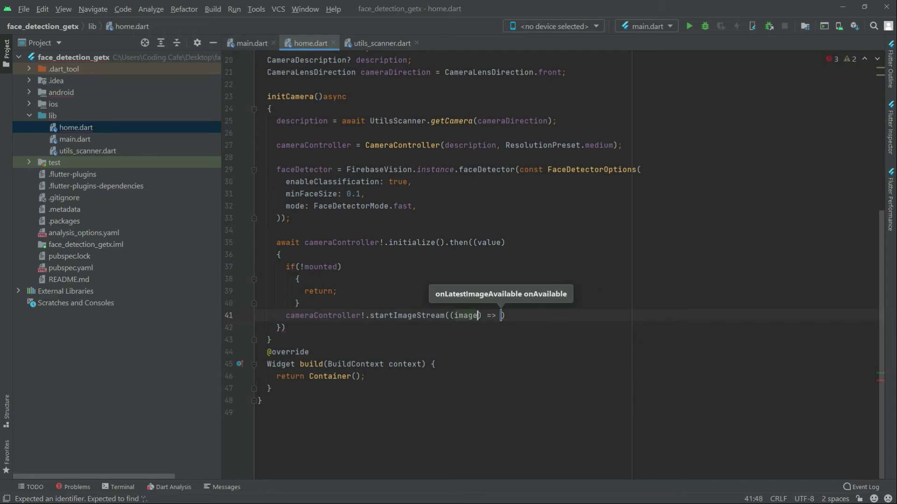
type("FromStream")
type("{")
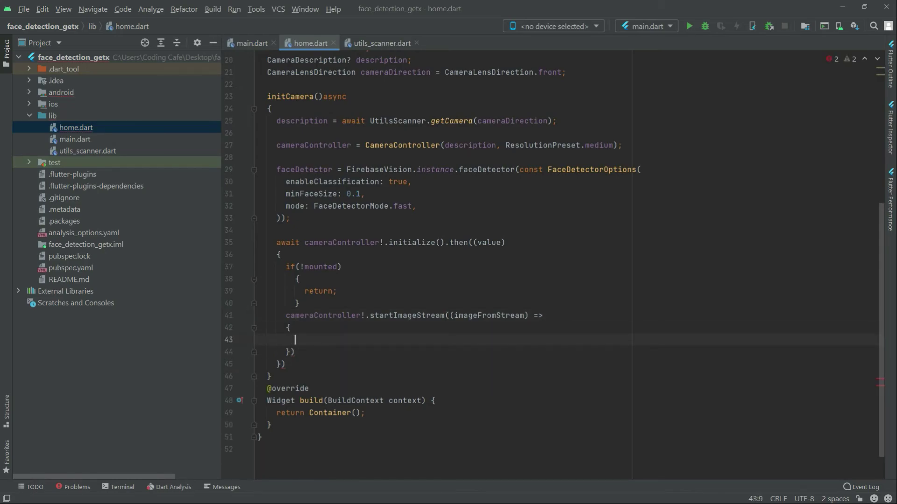
Set isWorking = true inside an if(!isWorking) block and close the statement.
type("if(")
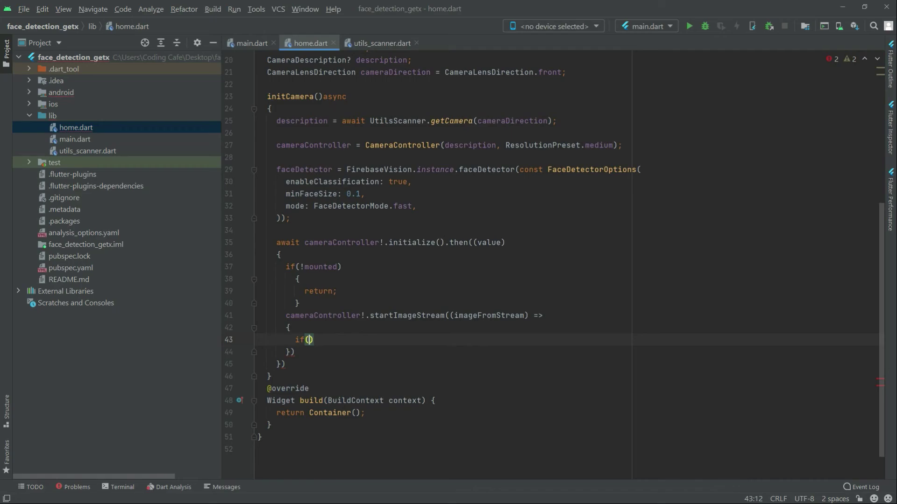
type("!isWorking")
type("{}")
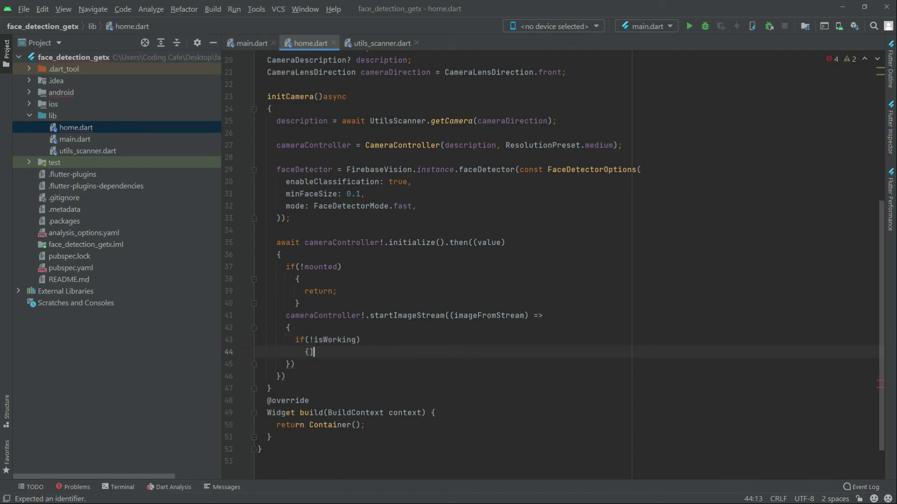
key("enter")
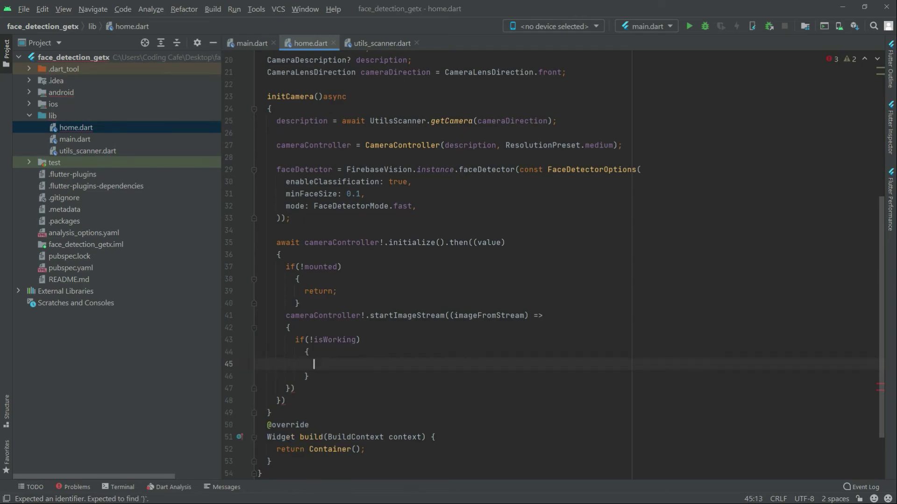
type("isW")
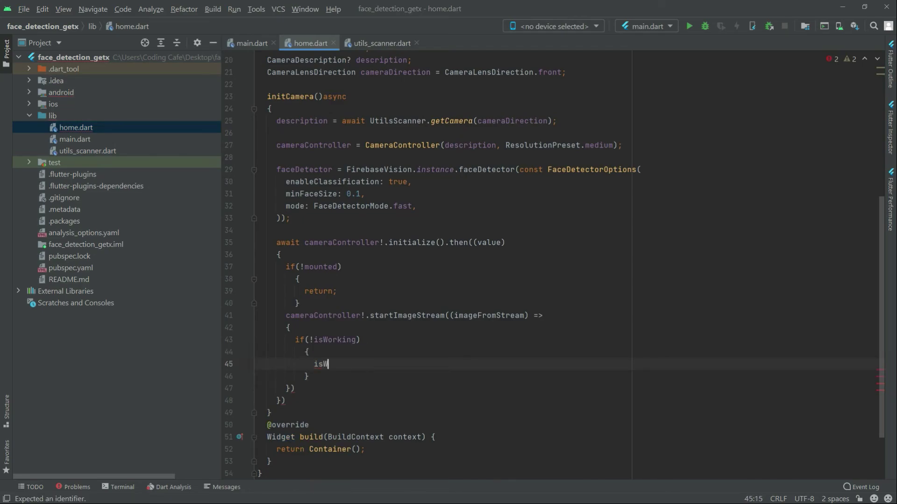
type("orking")
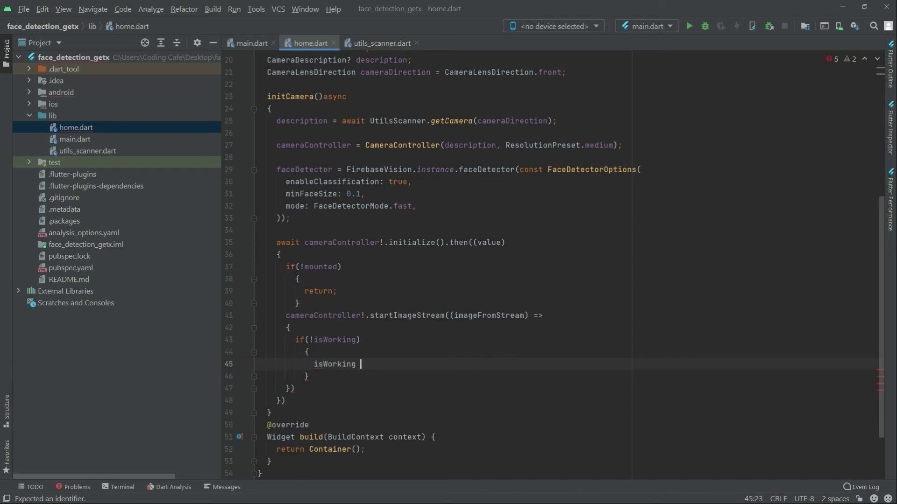
type("= true")
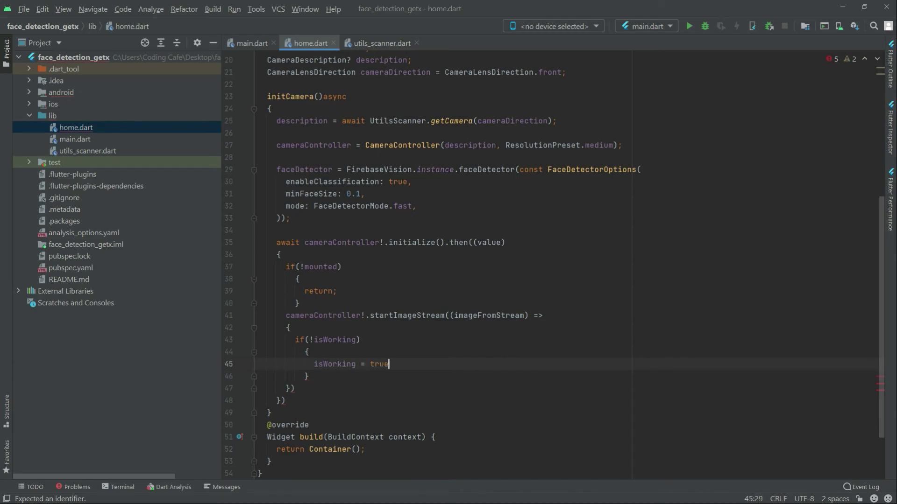
type(",")
left_click(569, 400)
type(";")
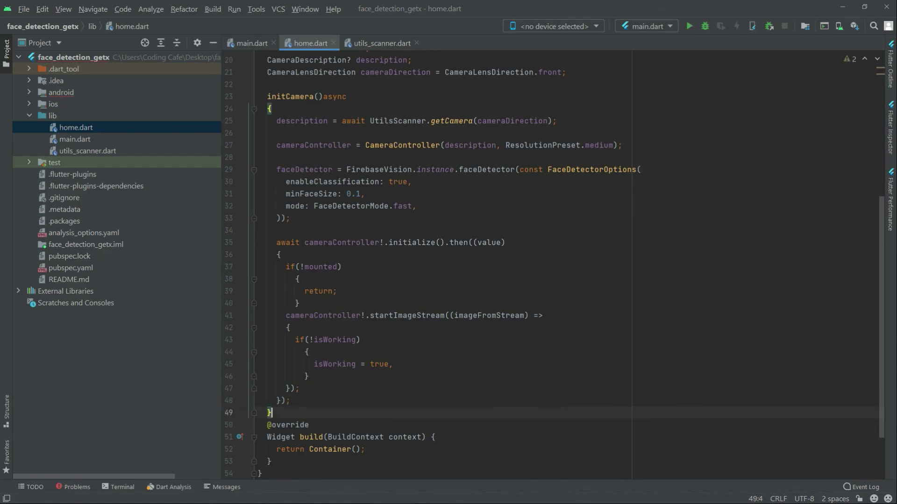
key("enter")
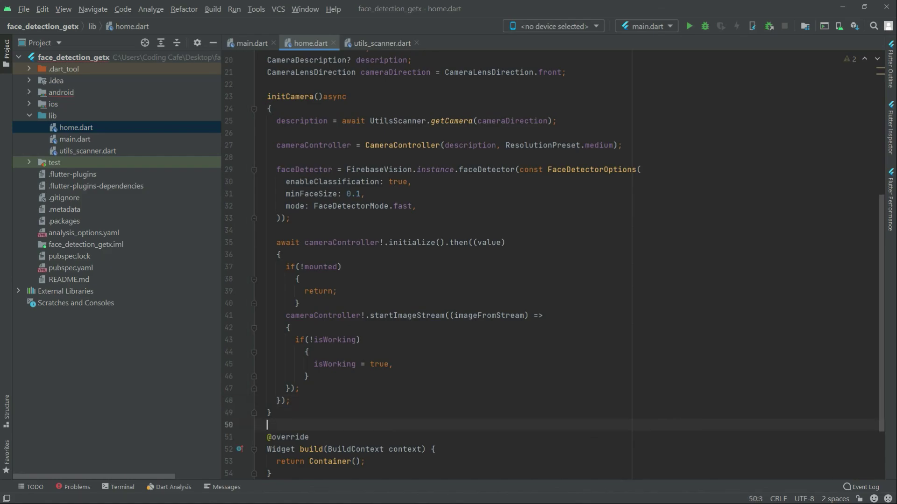